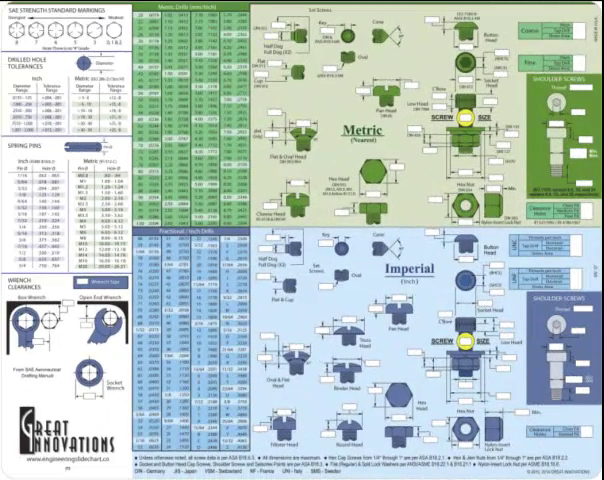
Bring up the Contact Us page showing address, phone, fax and ordering details.
left_click(576, 20)
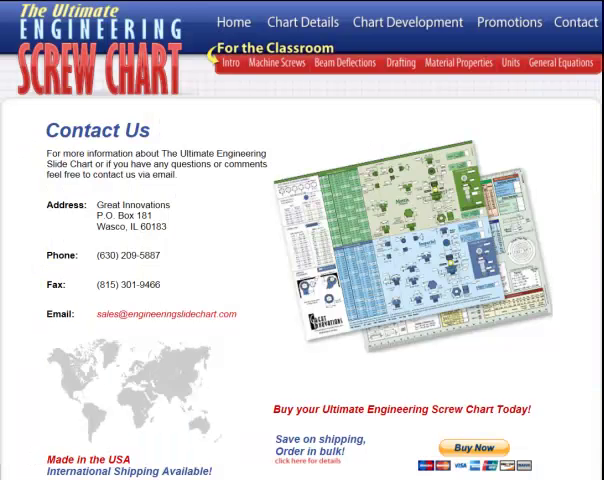